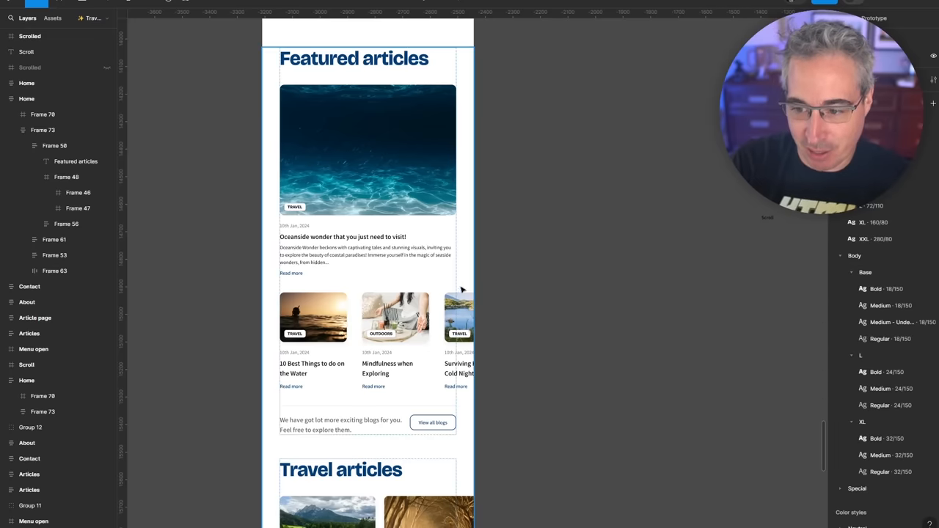
# - Scroll the Figma canvas down to the wide-screen Featured articles design
pyautogui.scroll(-3)
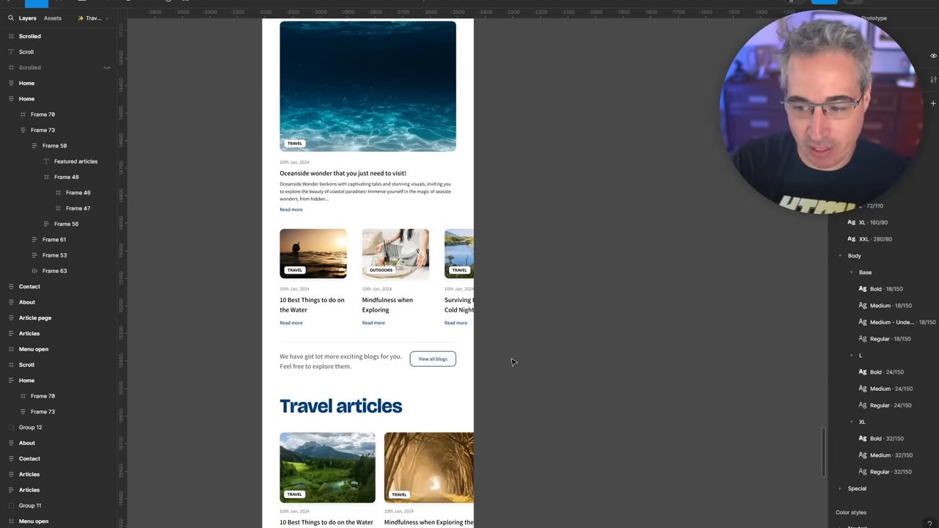
pyautogui.moveTo(549, 213)
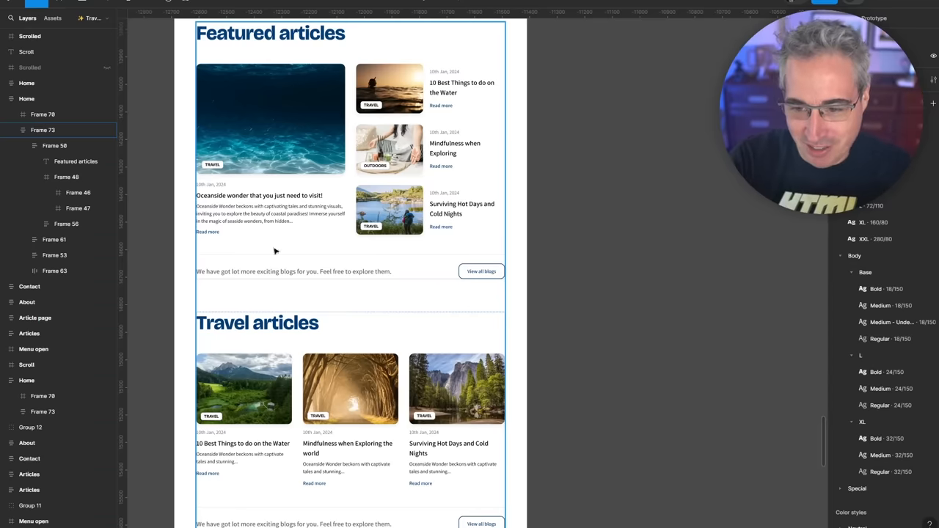
pyautogui.moveTo(485, 245)
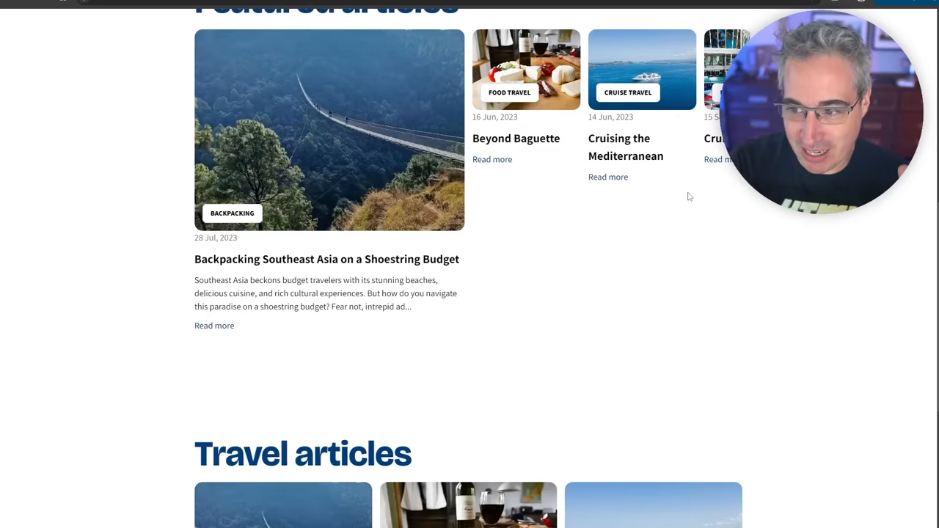
# - Scroll through the Featured articles section in the 786-pixel responsive view
pyautogui.scroll(-3)
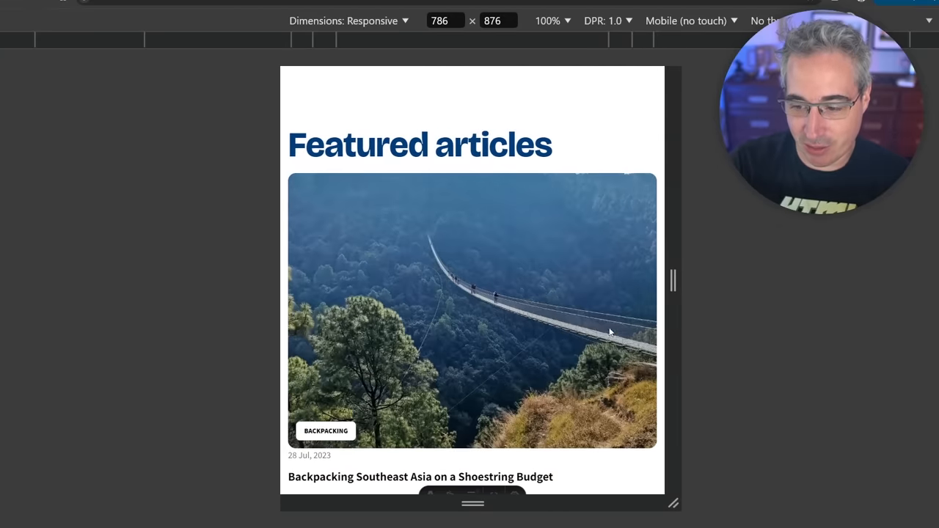
pyautogui.scroll(-3)
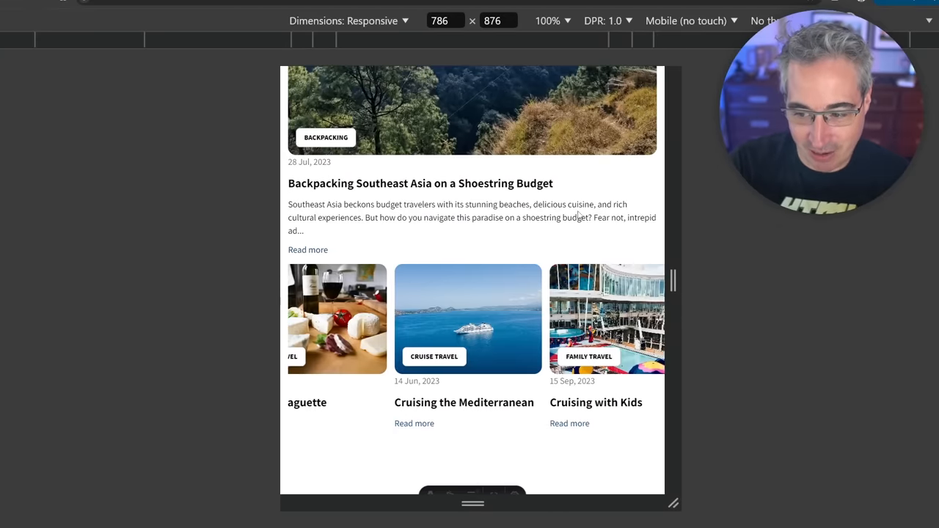
pyautogui.scroll(3)
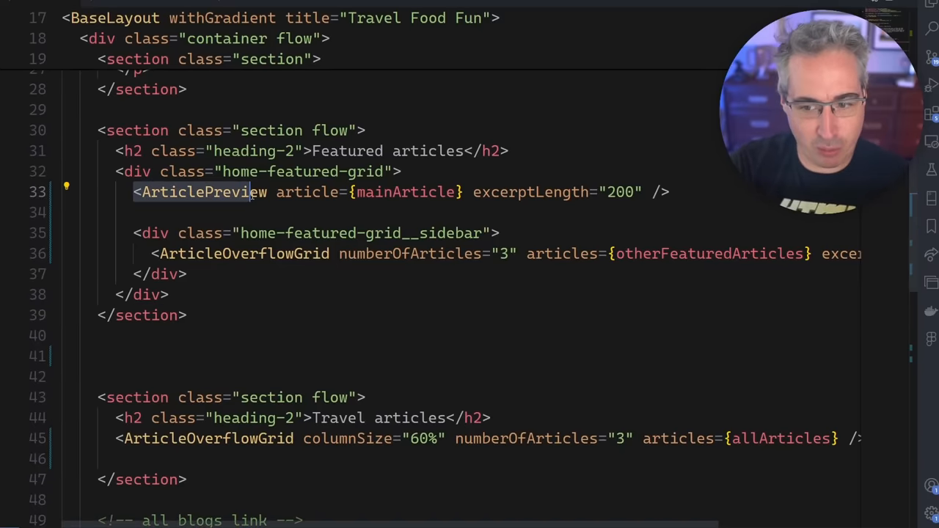
pyautogui.click(362, 274)
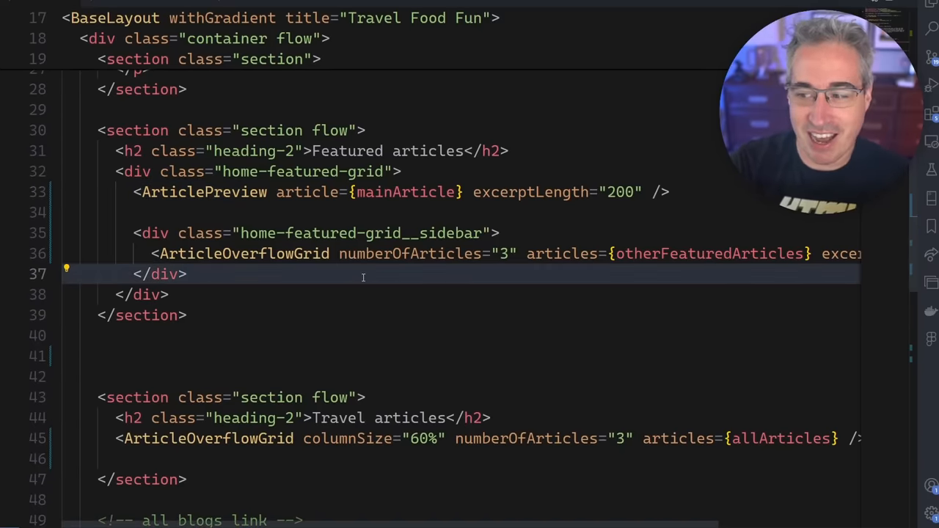
pyautogui.doubleClick(244, 254)
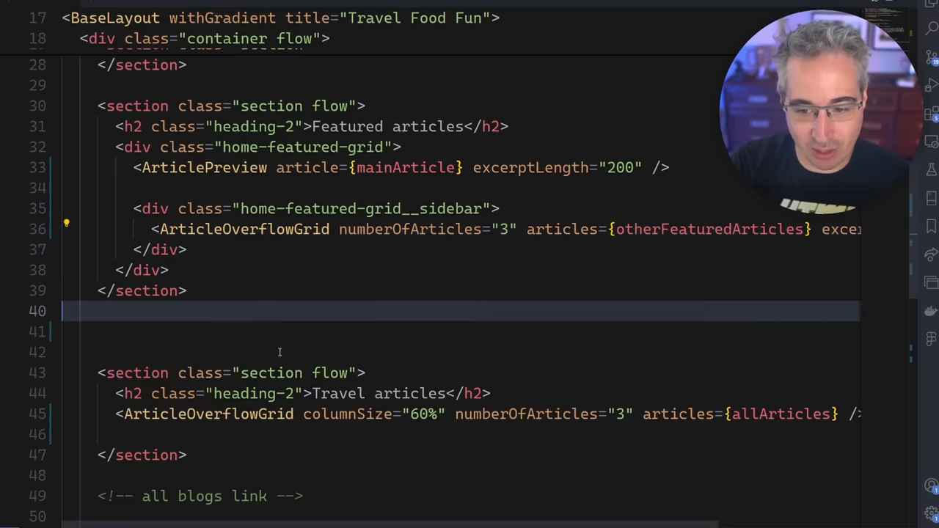
pyautogui.click(422, 291)
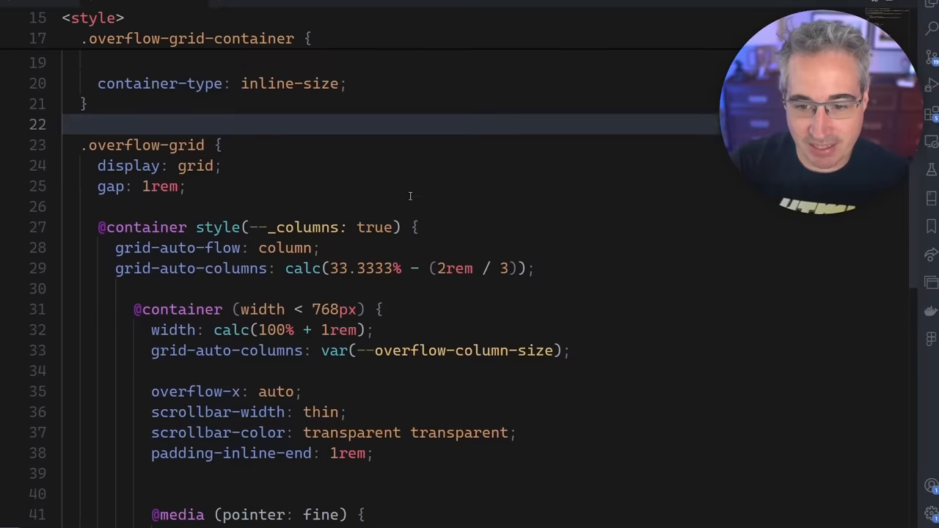
# - Review the ArticleOverflowGrid styles, highlighting the --_columns reference and its true fallback
pyautogui.scroll(-3)
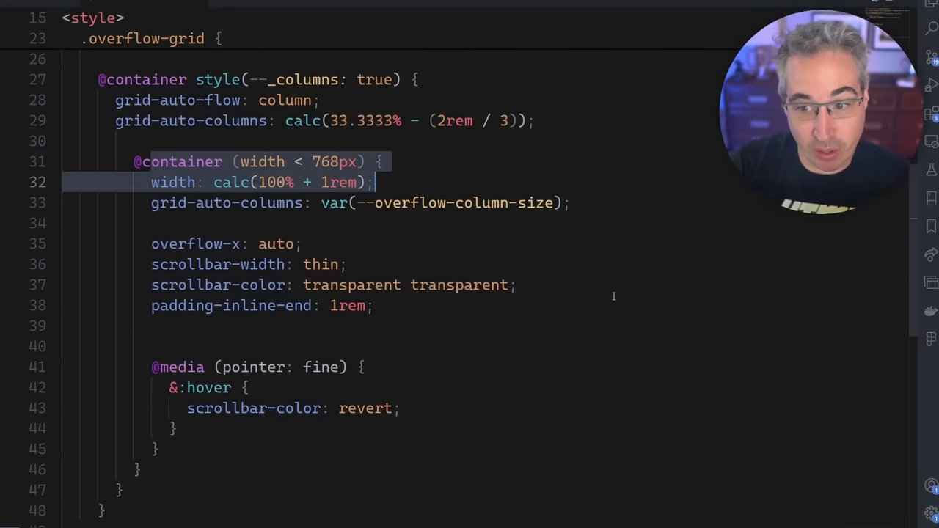
pyautogui.moveTo(173, 182)
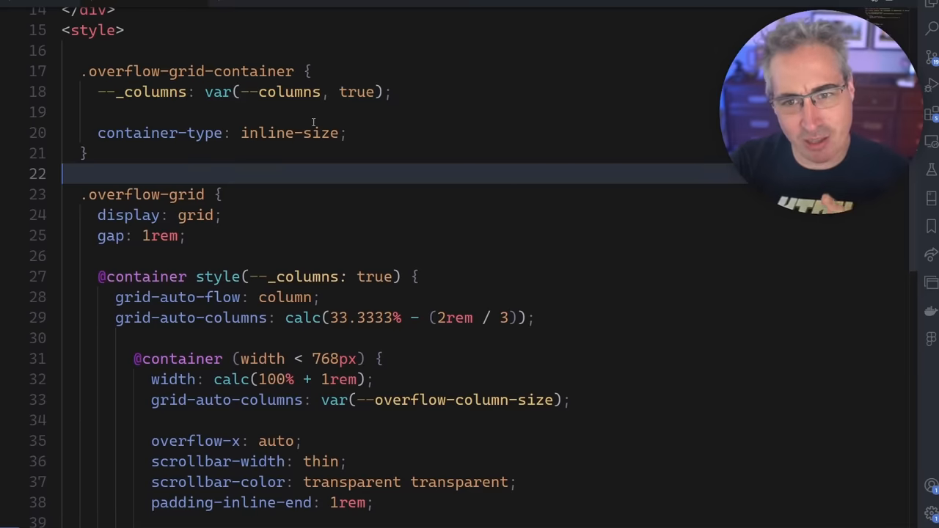
pyautogui.scroll(3)
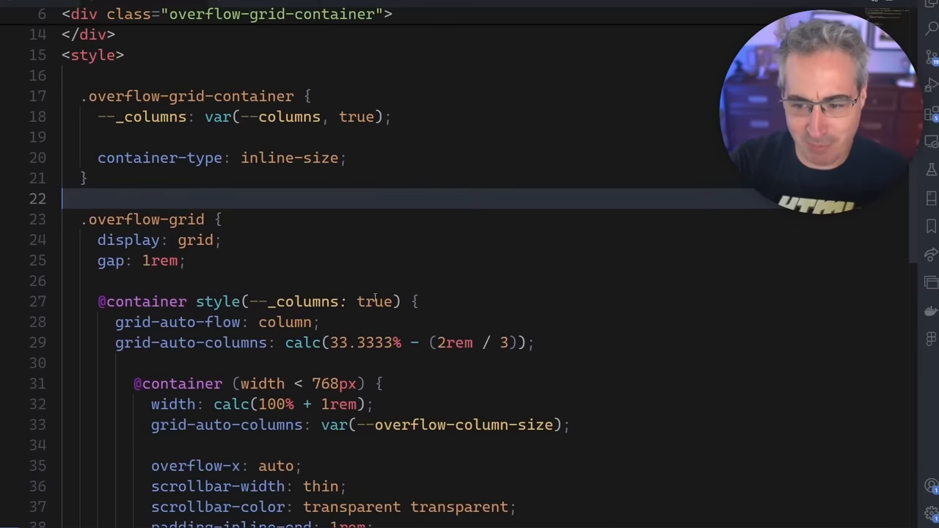
pyautogui.moveTo(599, 317)
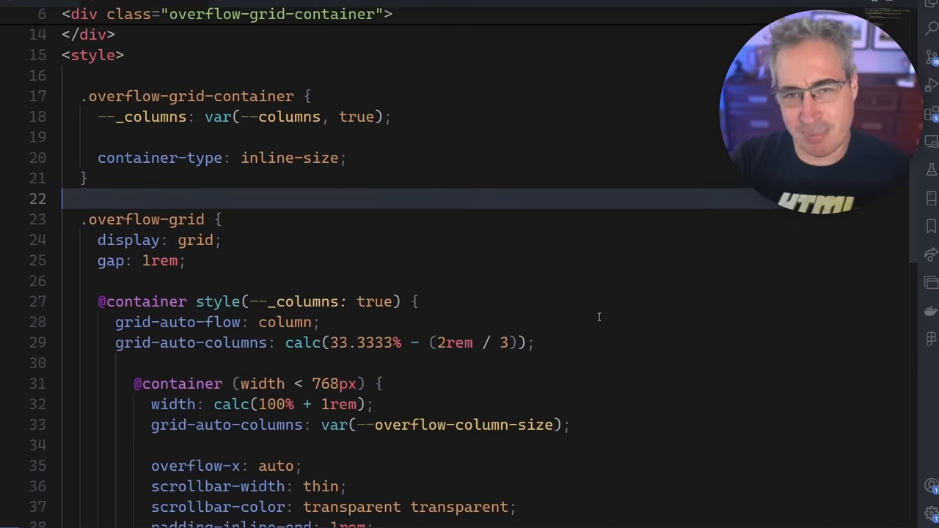
pyautogui.moveTo(569, 284)
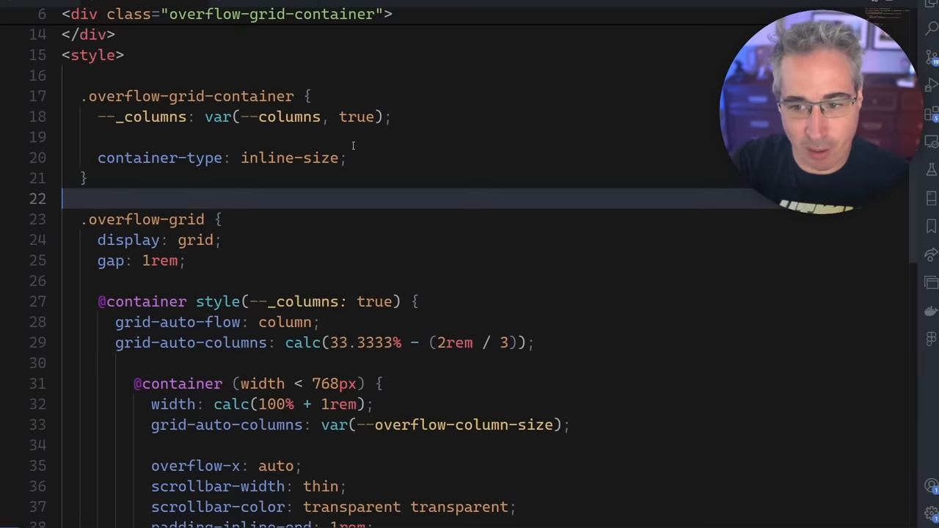
pyautogui.doubleClick(150, 116)
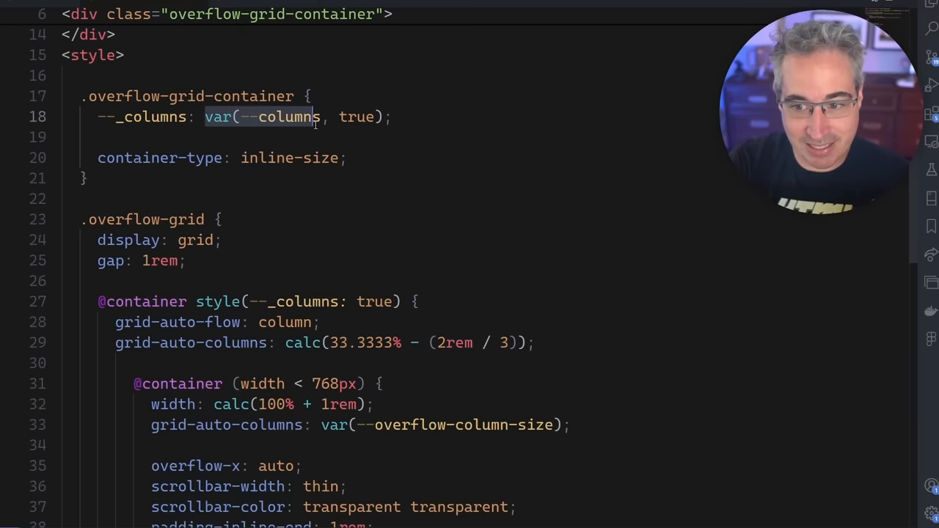
pyautogui.doubleClick(358, 117)
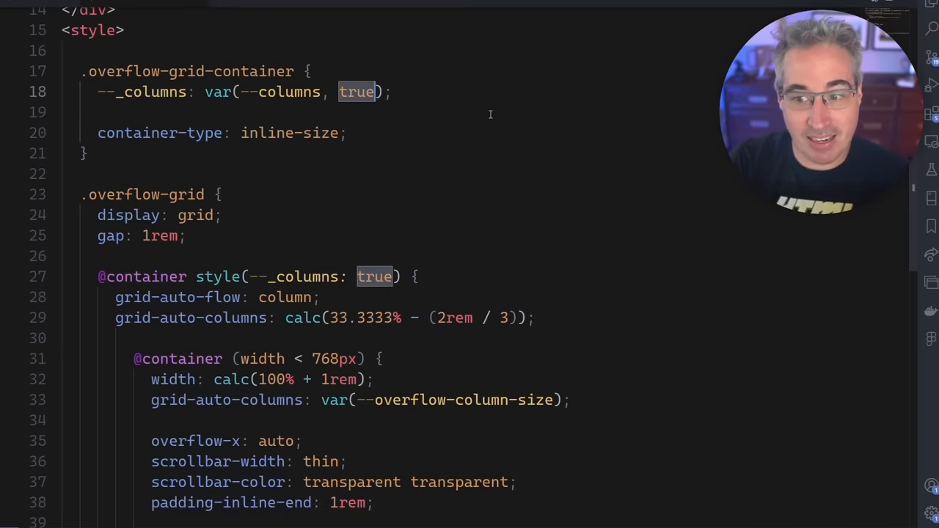
pyautogui.scroll(-3)
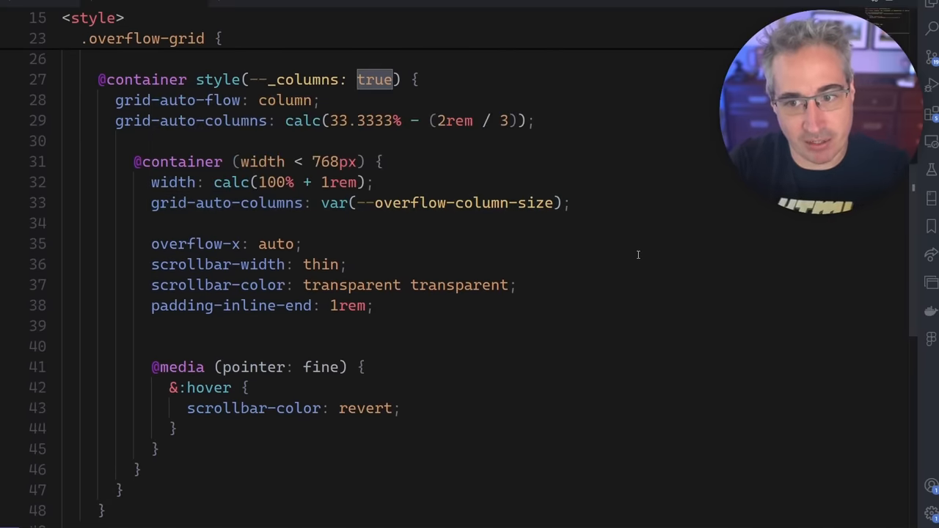
pyautogui.scroll(3)
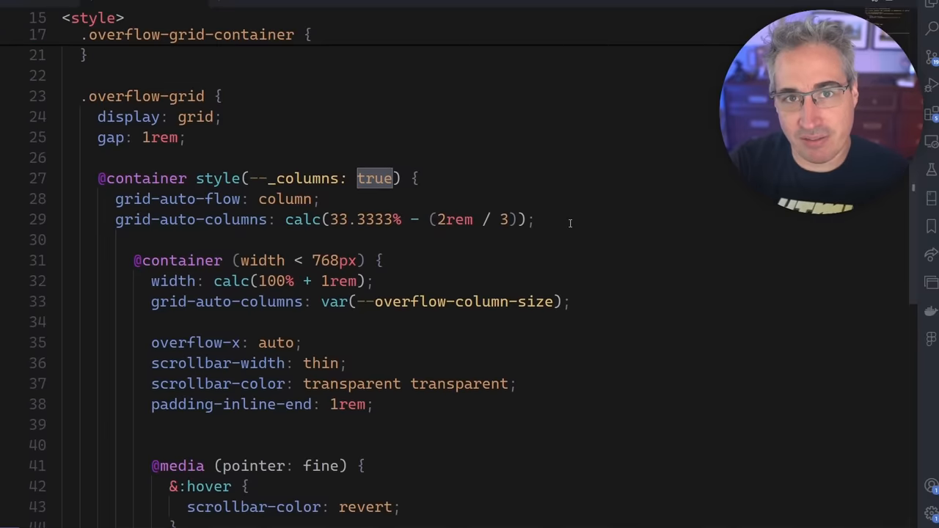
pyautogui.scroll(3)
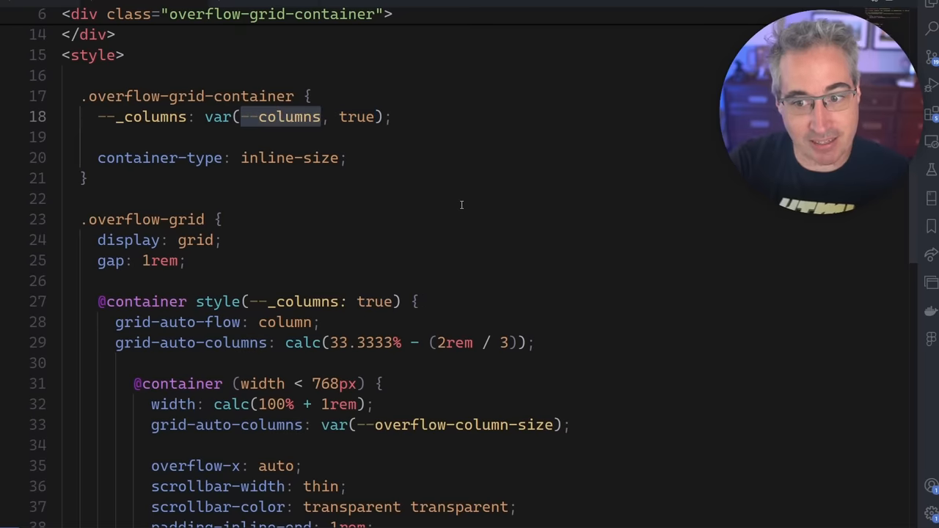
pyautogui.moveTo(227, 82)
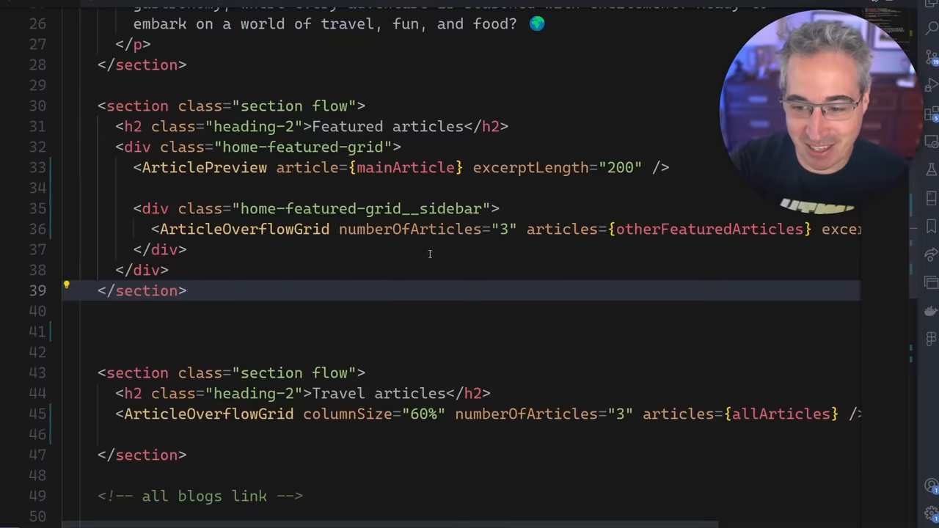
# - Find the home-featured-grid__sidebar class name in the markup and copy it
pyautogui.scroll(-3)
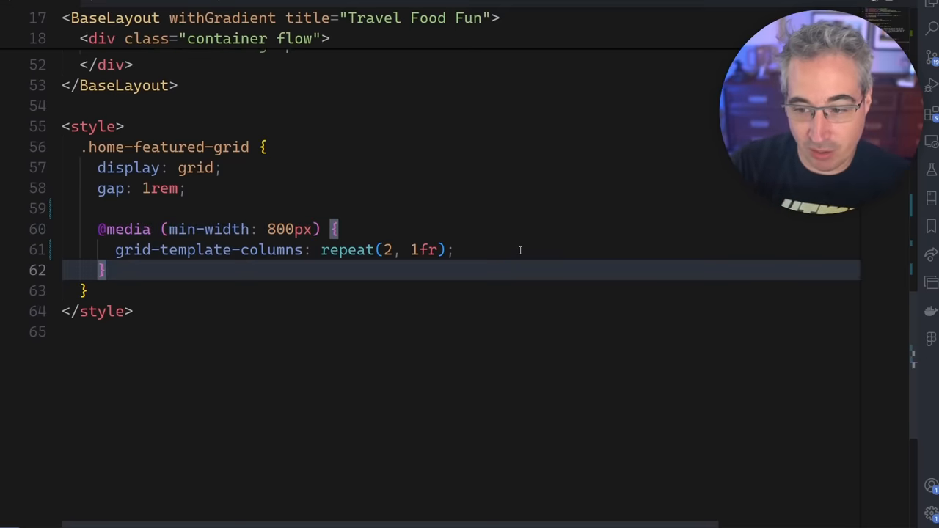
pyautogui.scroll(3)
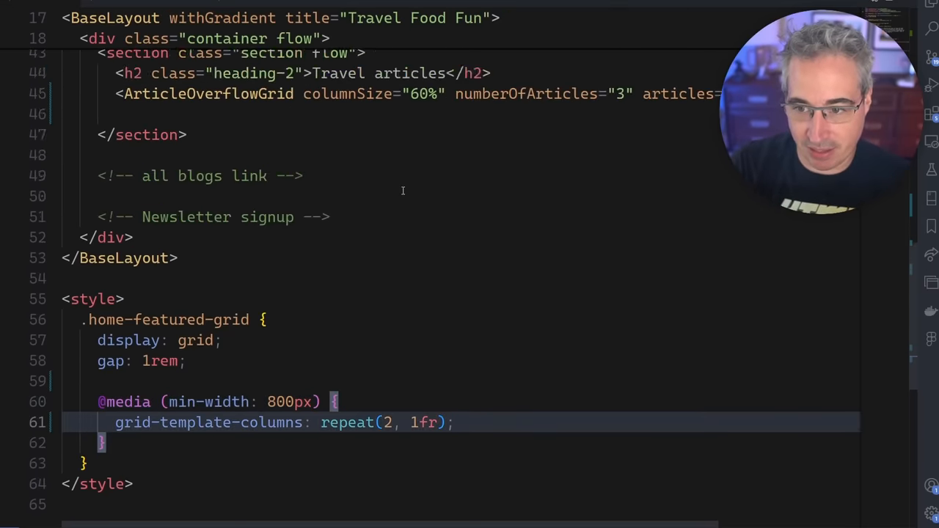
pyautogui.scroll(3)
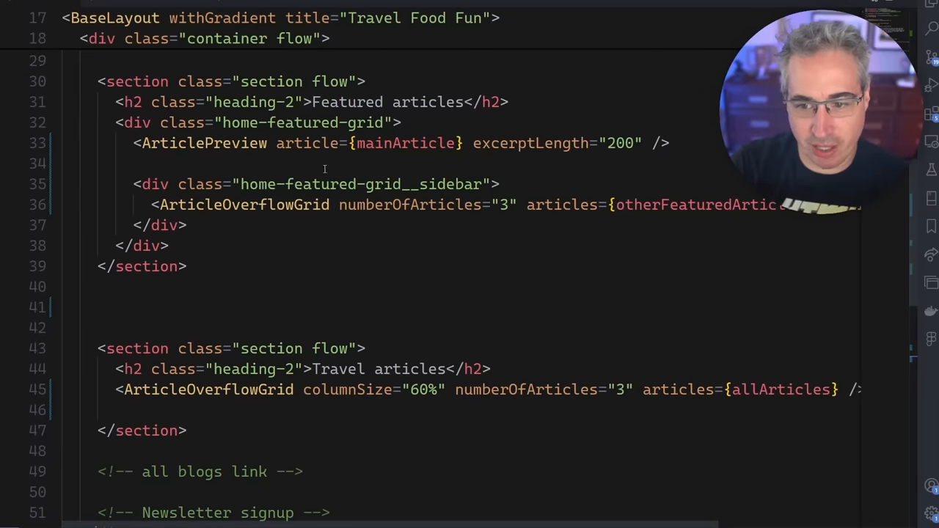
pyautogui.doubleClick(359, 184)
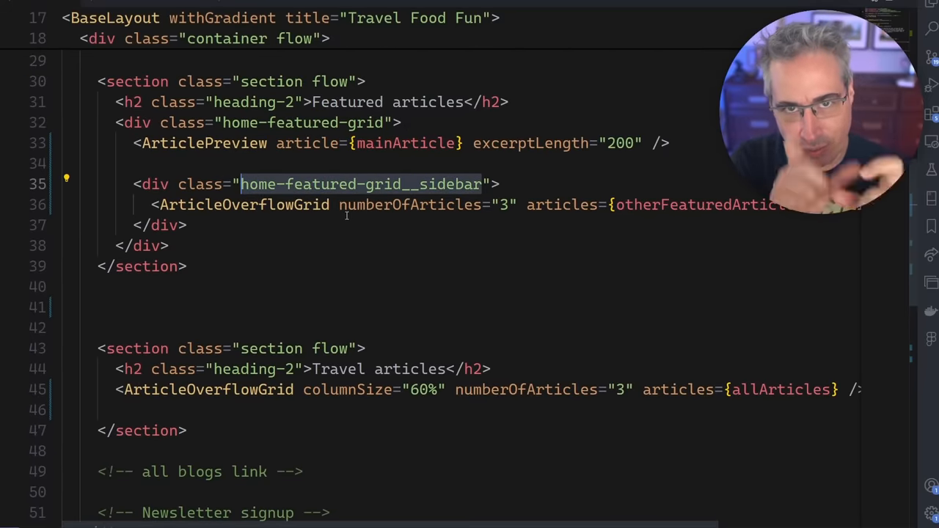
# - Add a .home-featured-grid__sidebar rule inside the 800px media query and start a --columns declaration
pyautogui.scroll(-3)
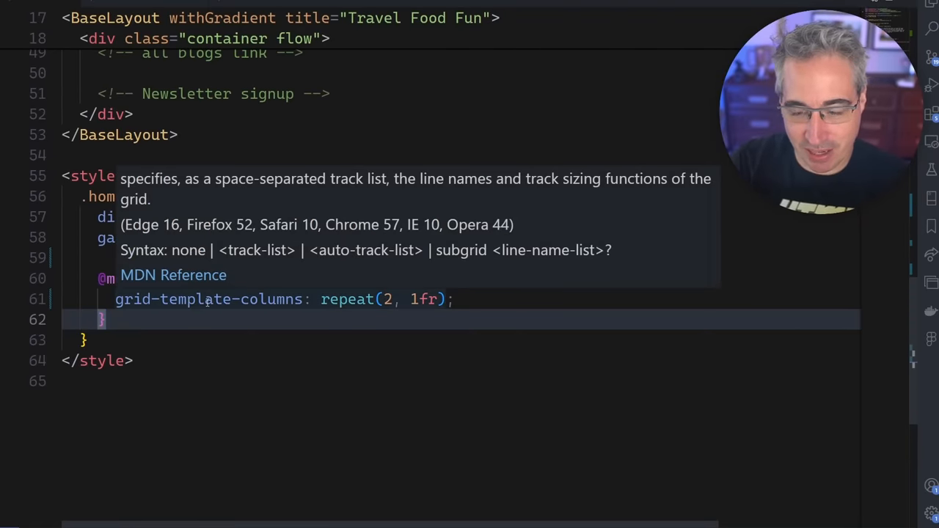
pyautogui.write('home-featured-grid__sidebar {')
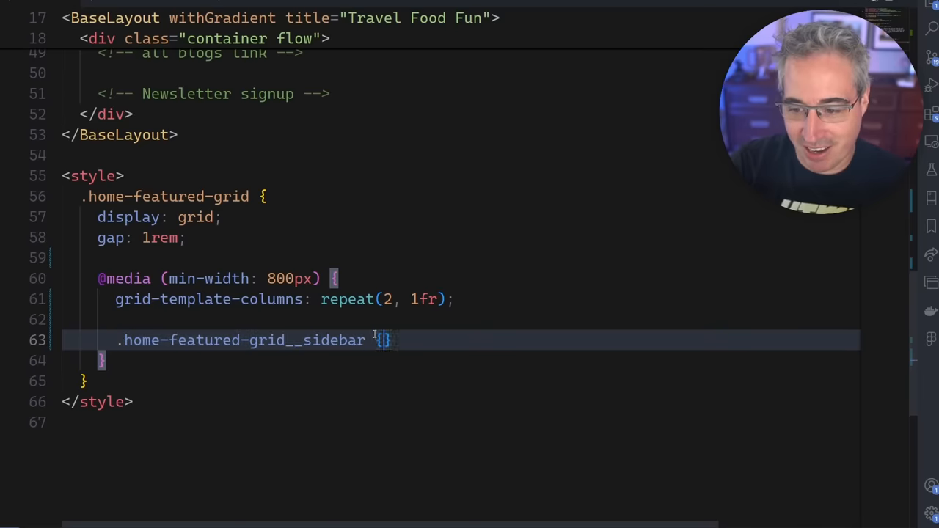
pyautogui.write('--co')
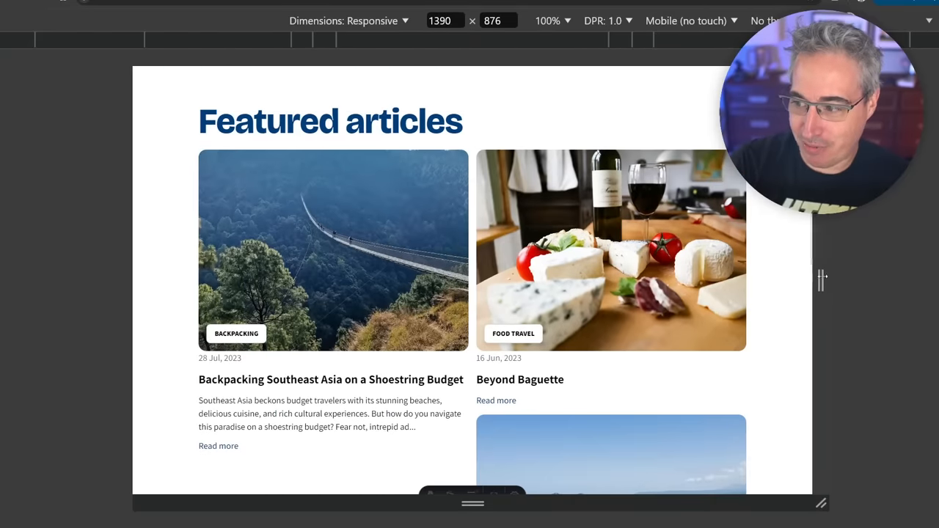
pyautogui.scroll(-3)
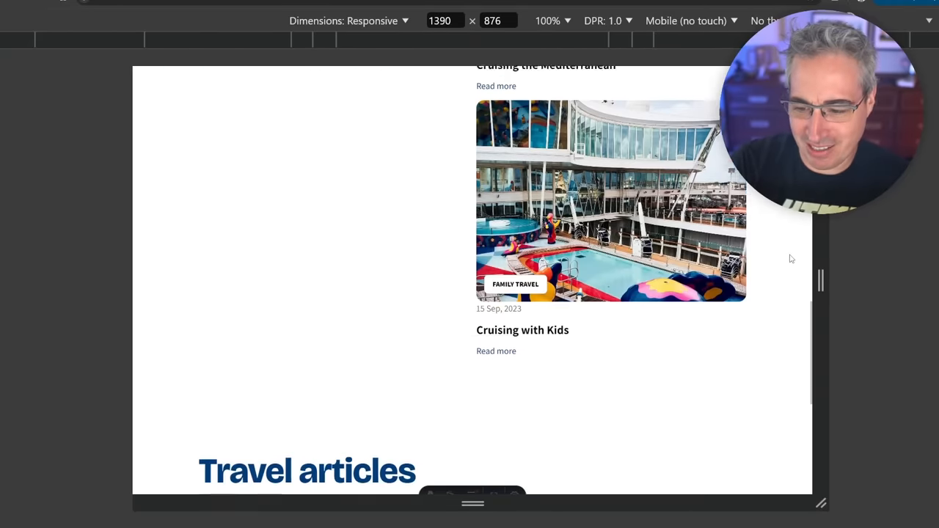
pyautogui.scroll(3)
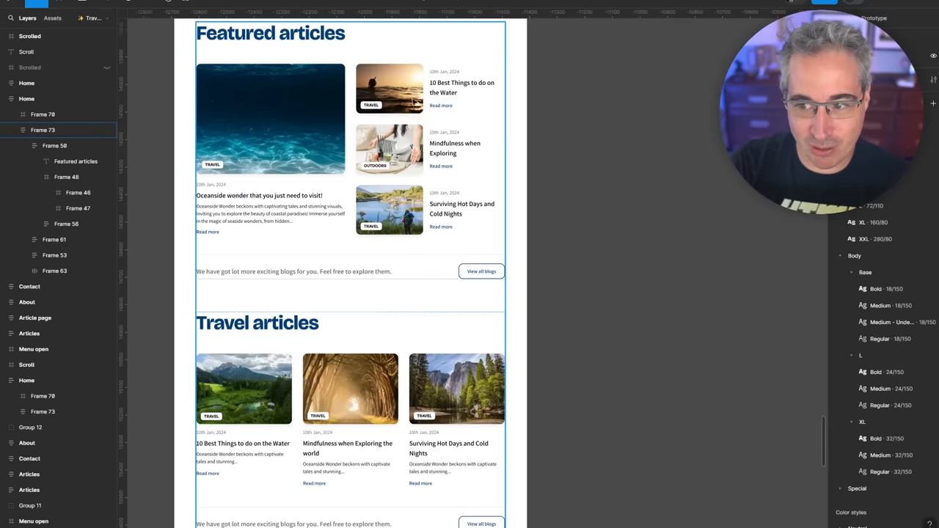
pyautogui.moveTo(418, 204)
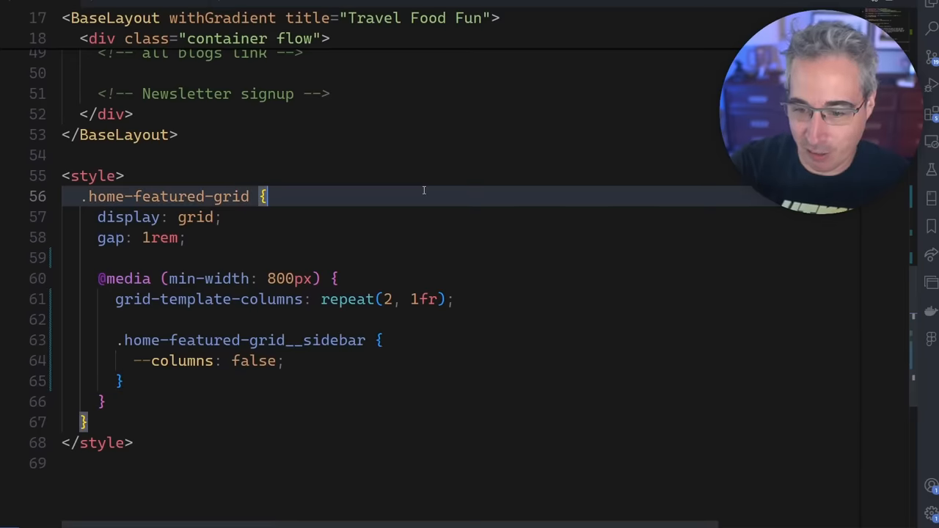
pyautogui.scroll(-3)
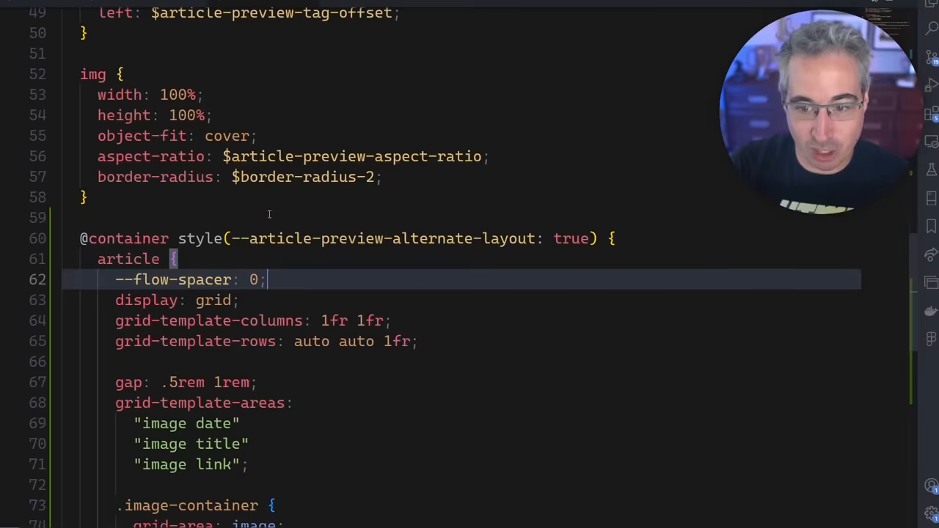
pyautogui.scroll(3)
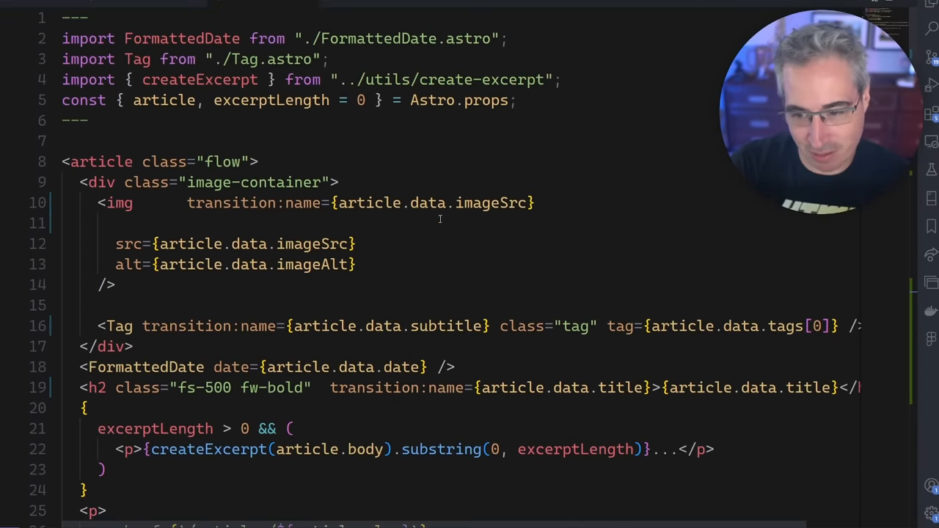
pyautogui.moveTo(347, 214)
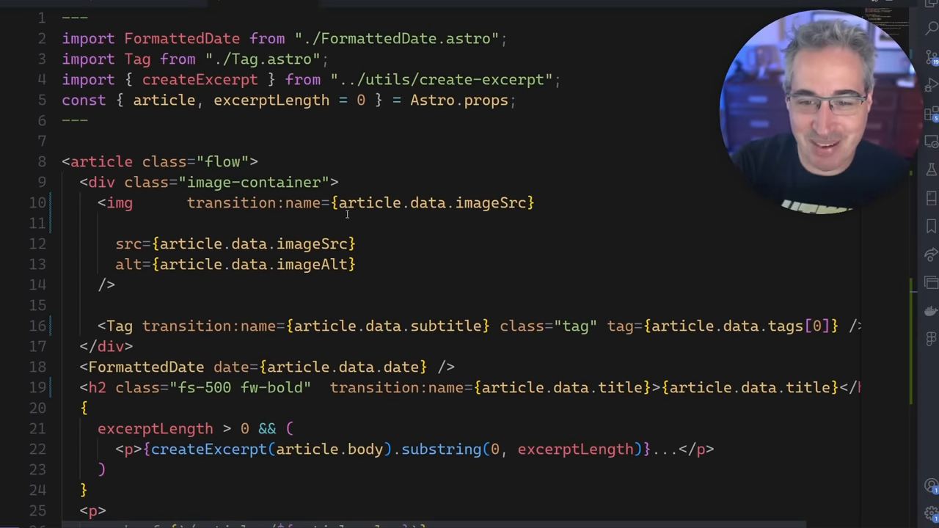
pyautogui.scroll(-3)
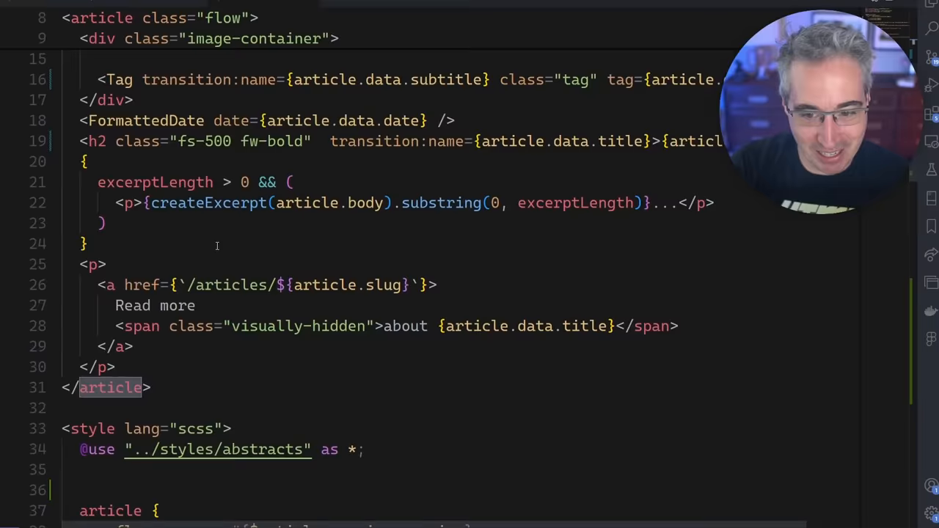
pyautogui.scroll(-3)
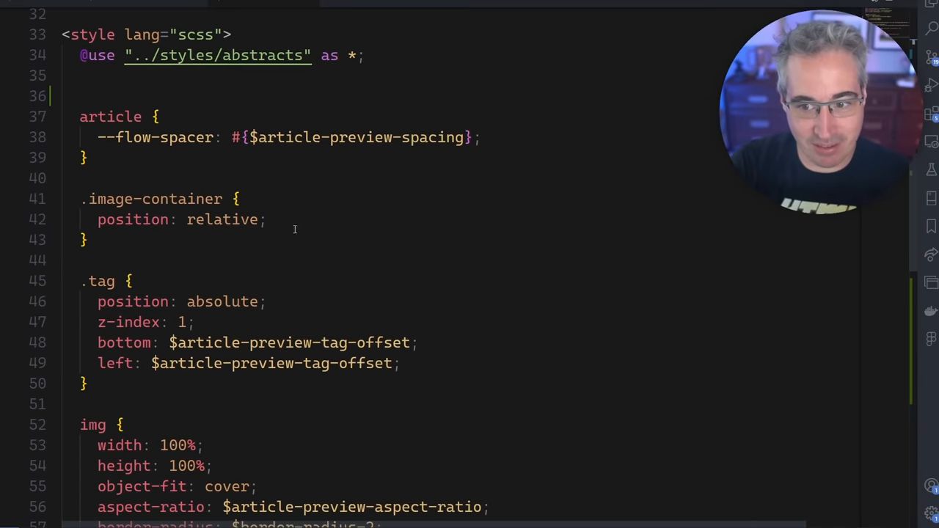
pyautogui.scroll(-3)
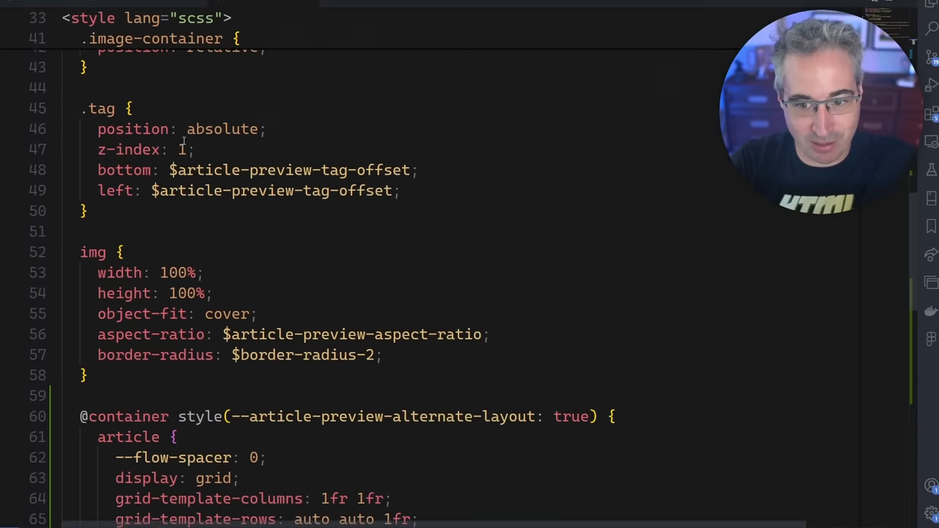
pyautogui.scroll(-3)
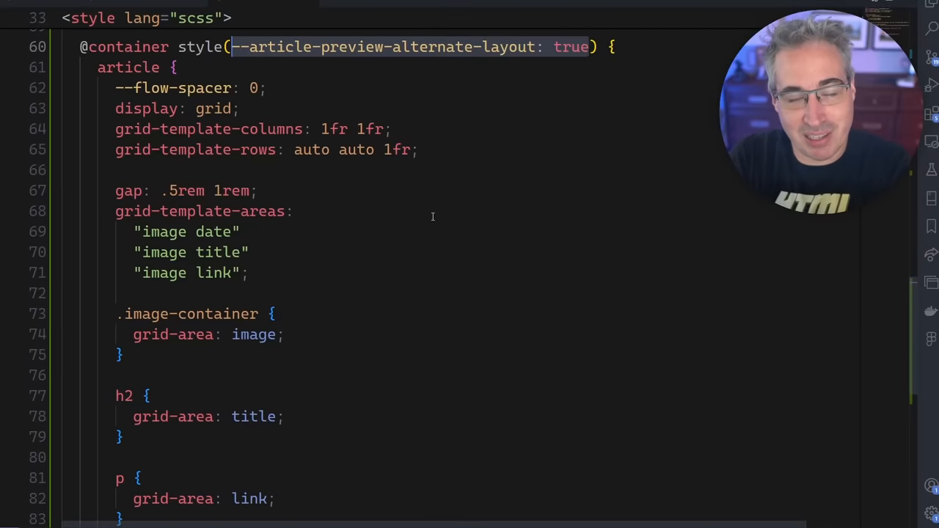
pyautogui.scroll(3)
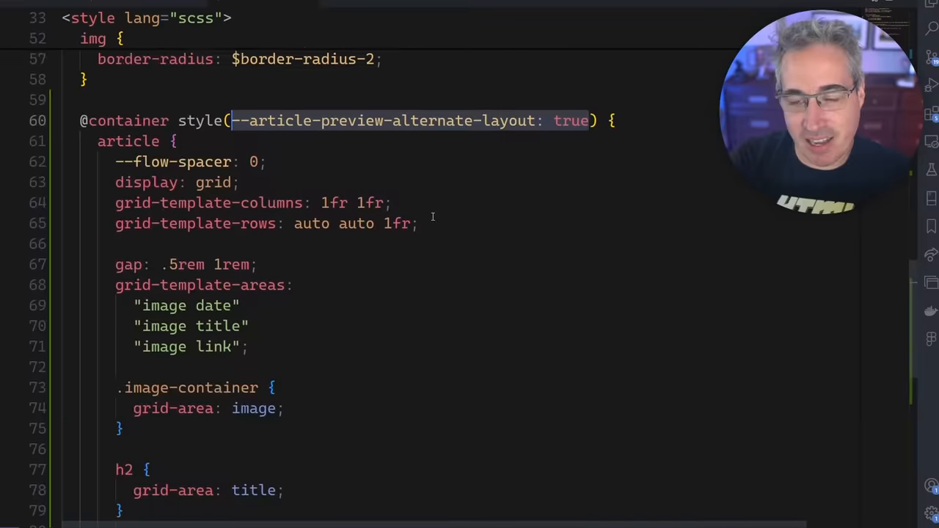
pyautogui.scroll(3)
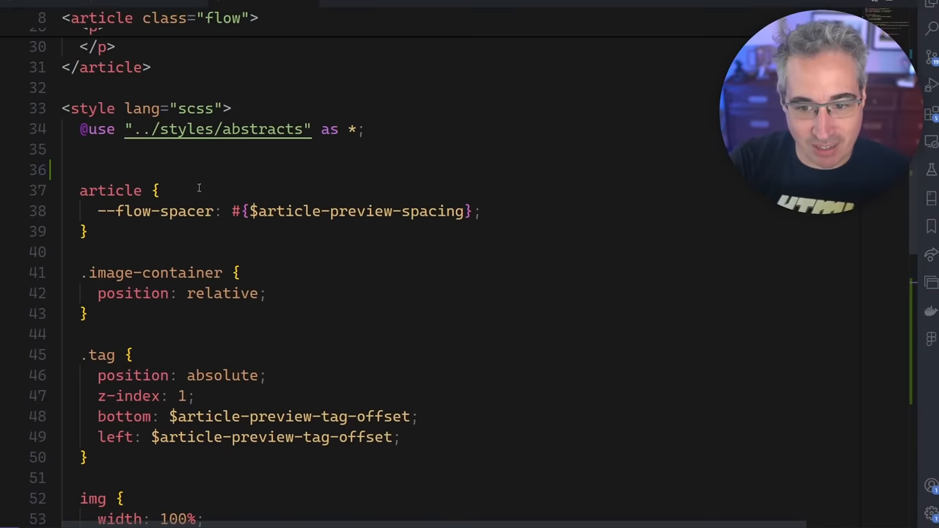
pyautogui.scroll(-3)
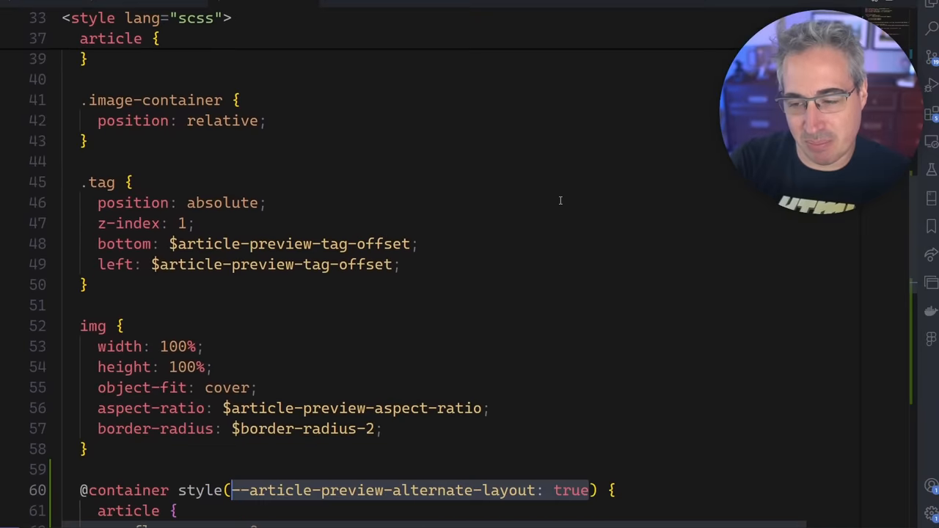
pyautogui.scroll(-3)
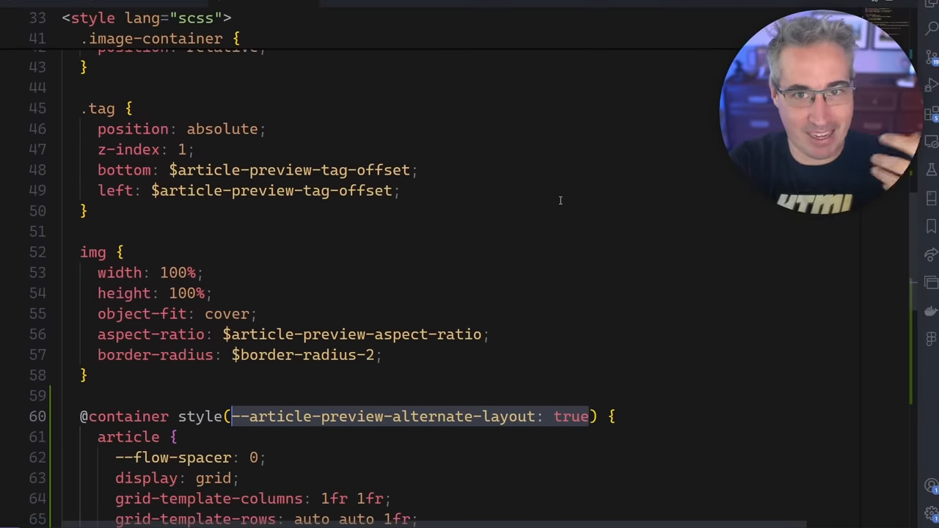
pyautogui.scroll(-3)
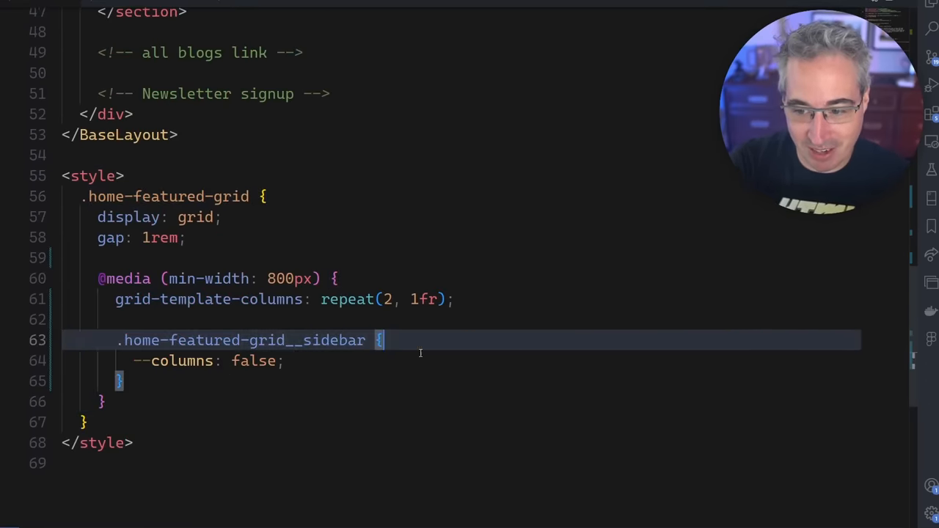
# - Set --article-preview-alternate-layout: true in the .home-featured-grid__sidebar rule
pyautogui.write('--article-preview-alternate-layout: fals')
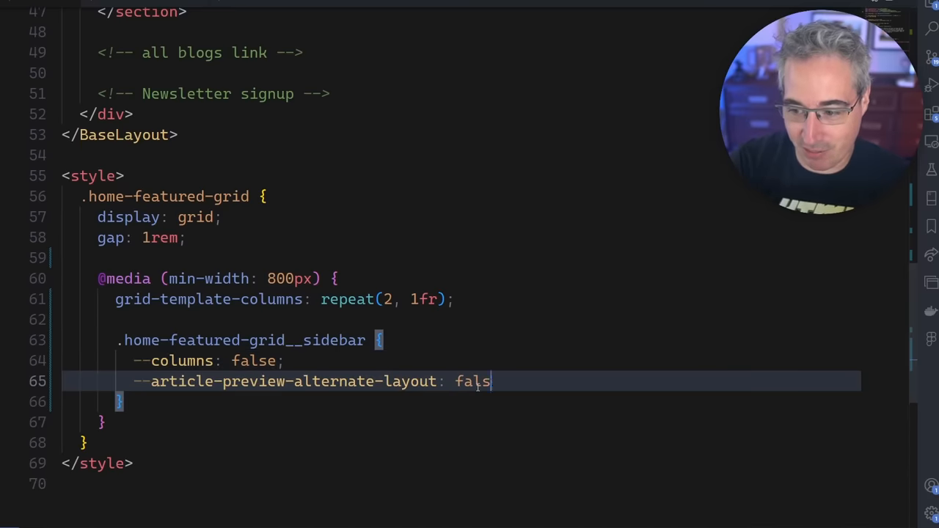
pyautogui.write('e;')
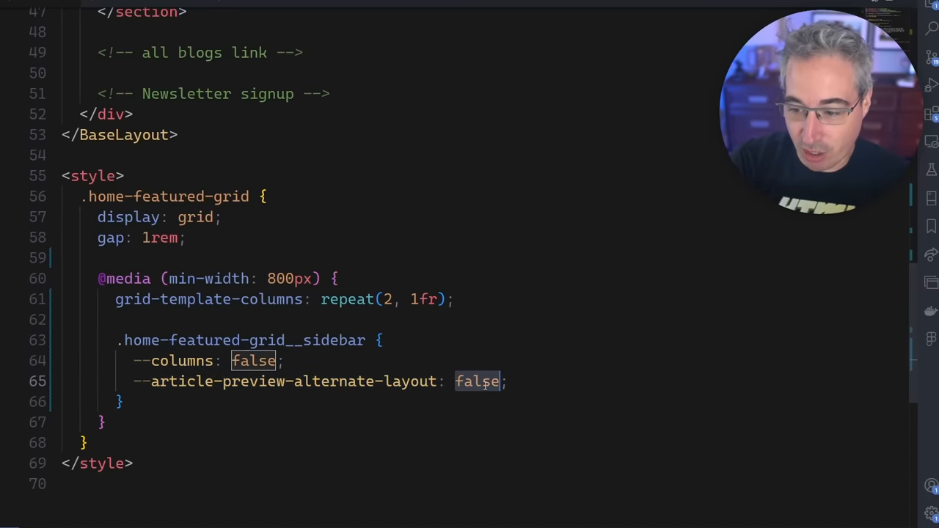
pyautogui.write('true')
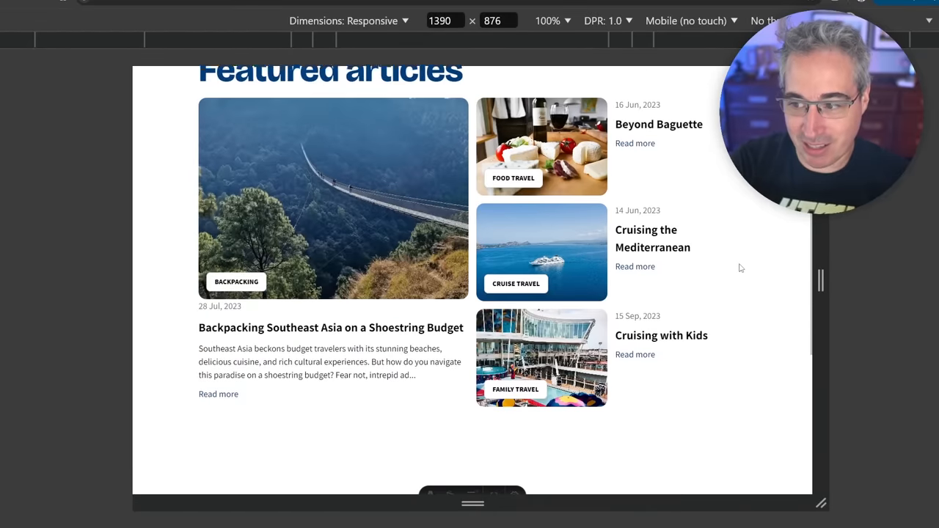
# - Narrow the DevTools responsive viewport from about 1168 px to 786 px, checking sidebar cards
pyautogui.moveTo(820, 280); pyautogui.dragTo(770, 286)
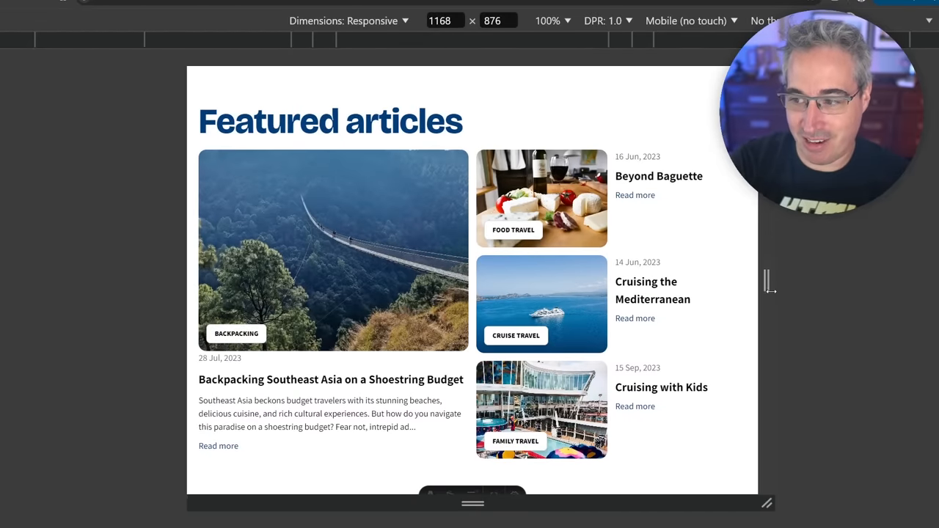
pyautogui.moveTo(770, 286); pyautogui.dragTo(719, 301)
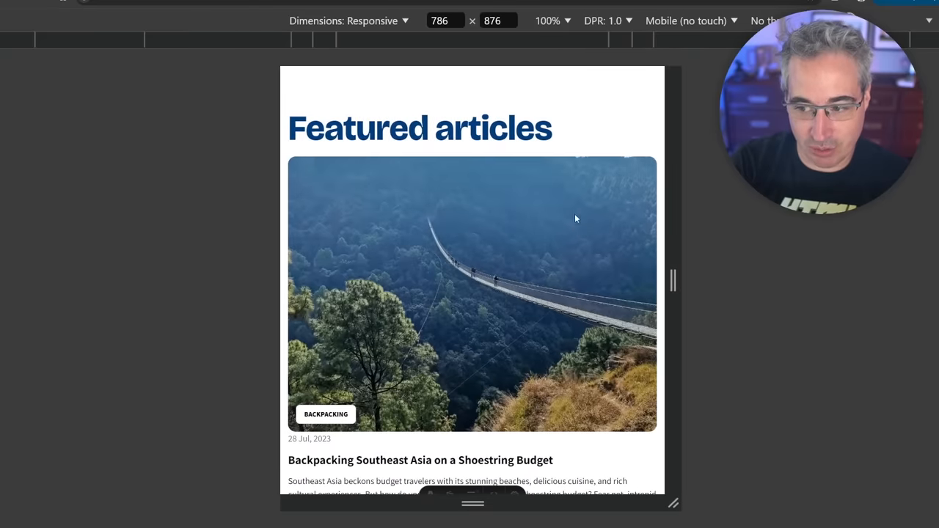
pyautogui.scroll(-3)
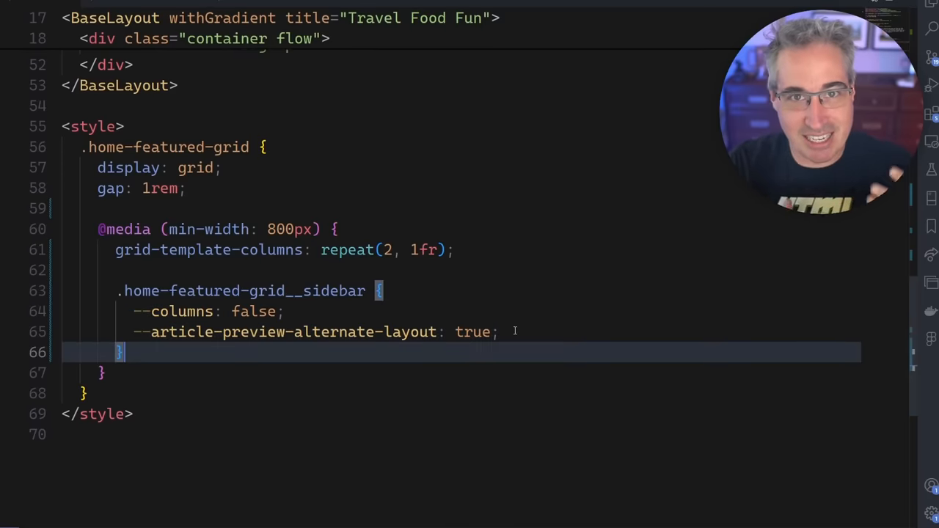
pyautogui.moveTo(303, 234)
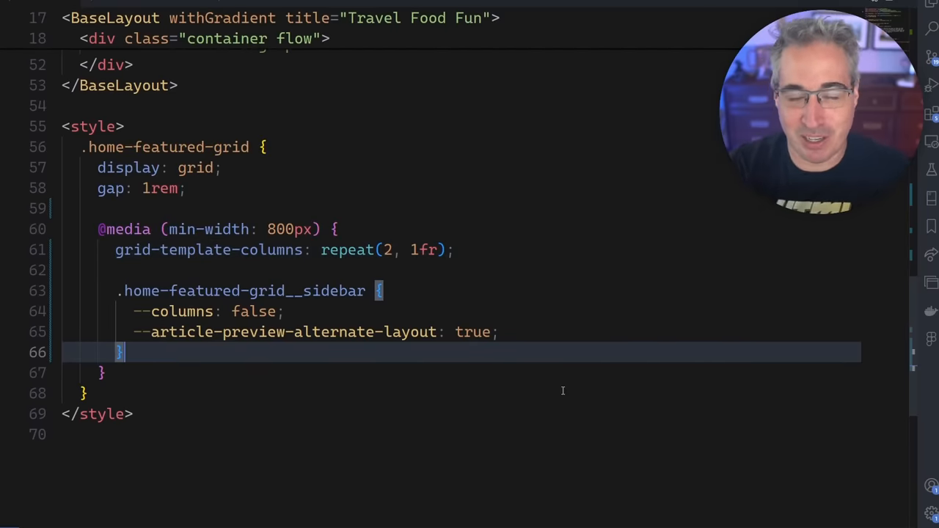
pyautogui.moveTo(396, 380)
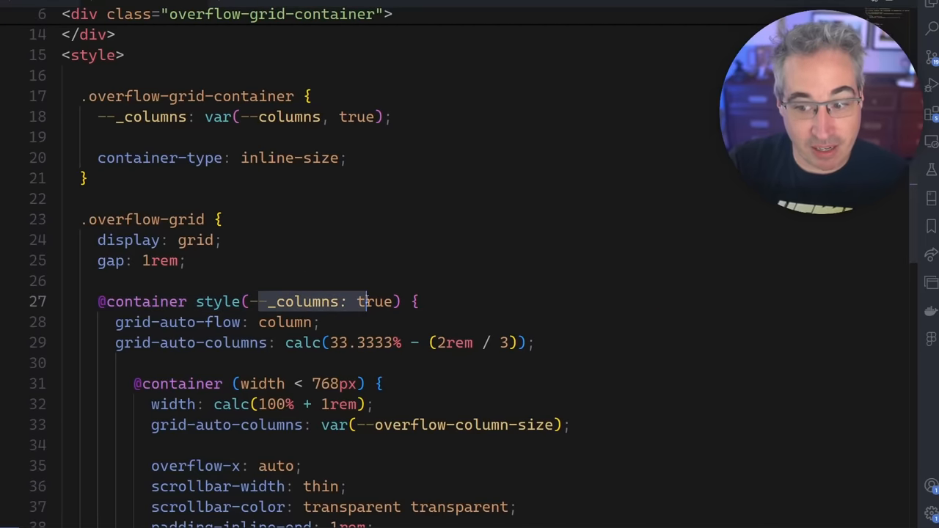
pyautogui.scroll(-3)
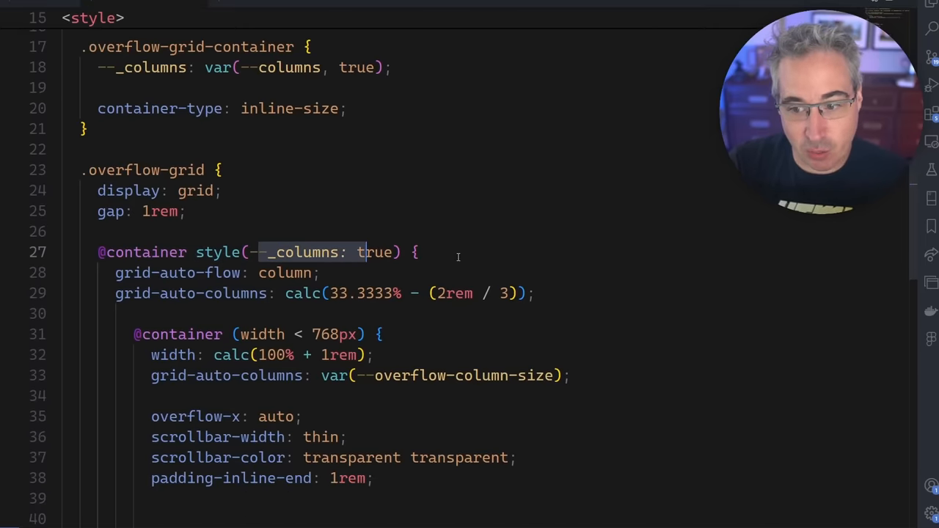
pyautogui.doubleClick(375, 252)
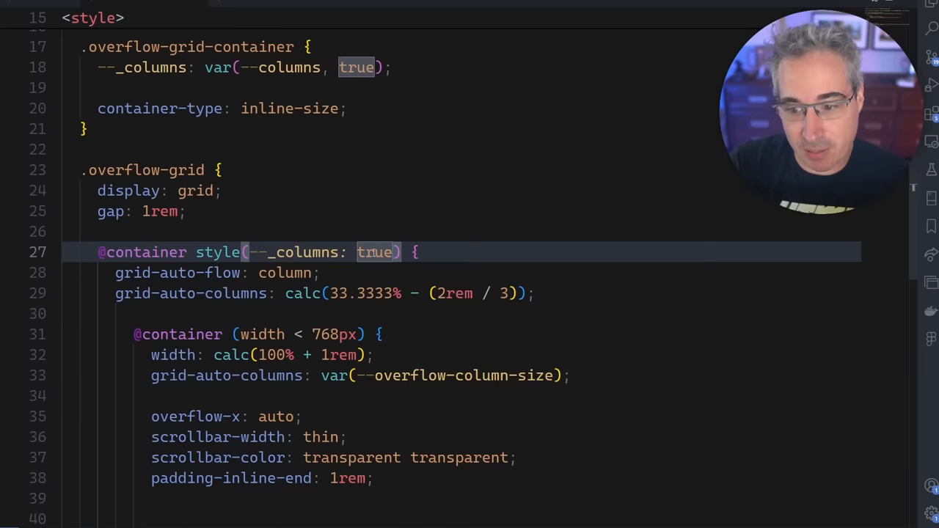
pyautogui.write('col')
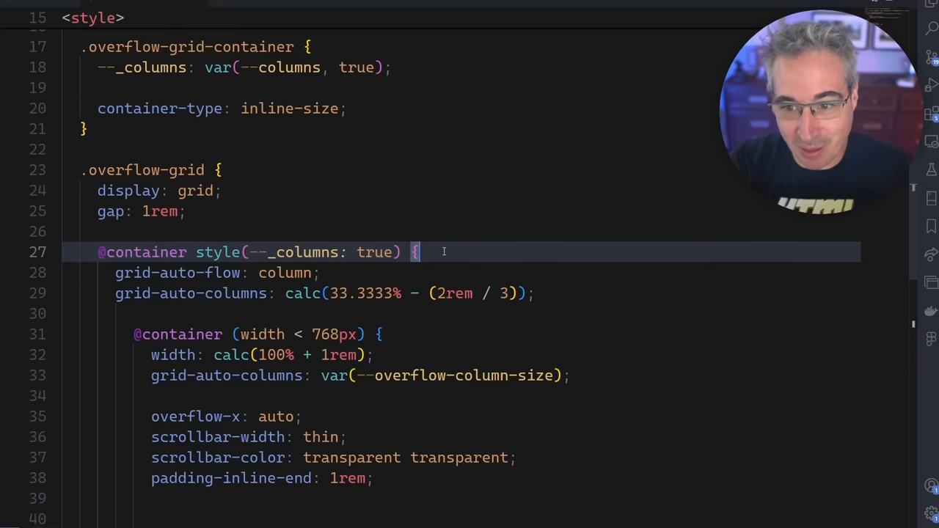
# - Scroll back to the --article-preview-alternate-layout: true container query in ArticlePreview
pyautogui.scroll(3)
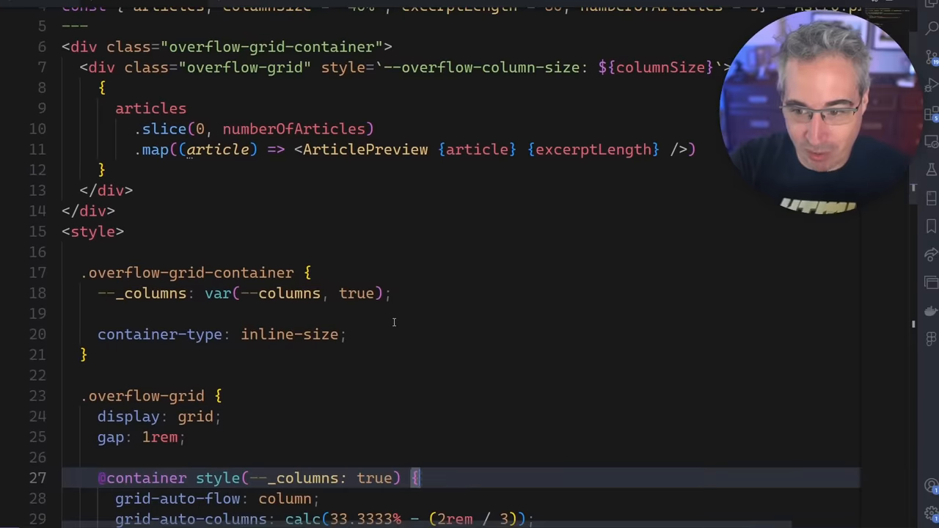
pyautogui.scroll(3)
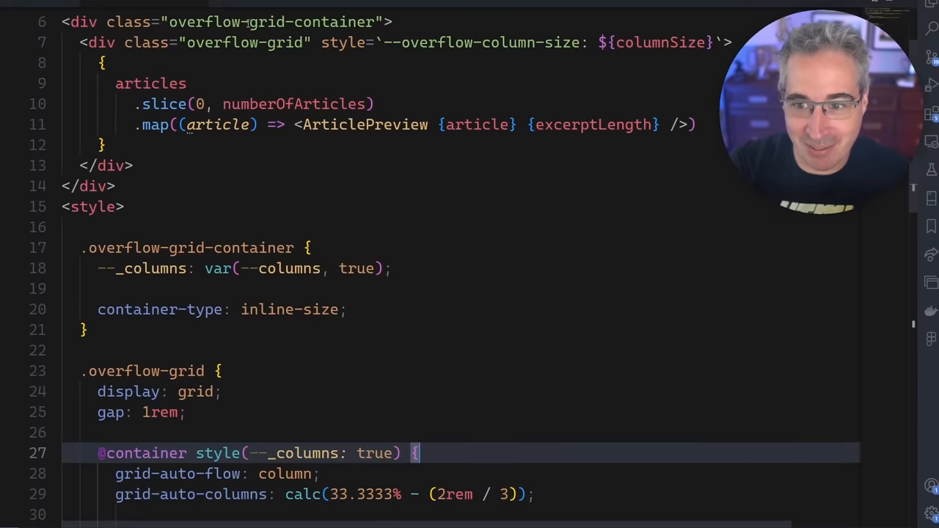
pyautogui.scroll(-3)
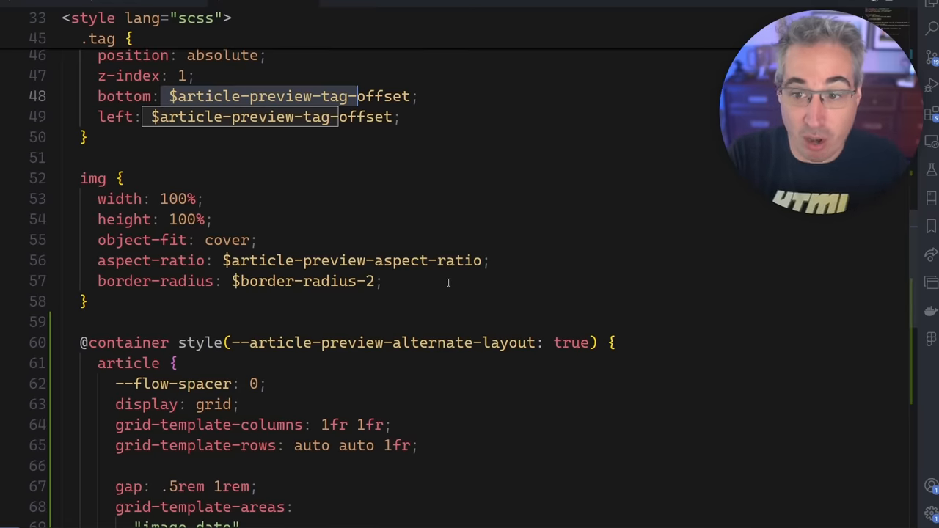
pyautogui.scroll(-3)
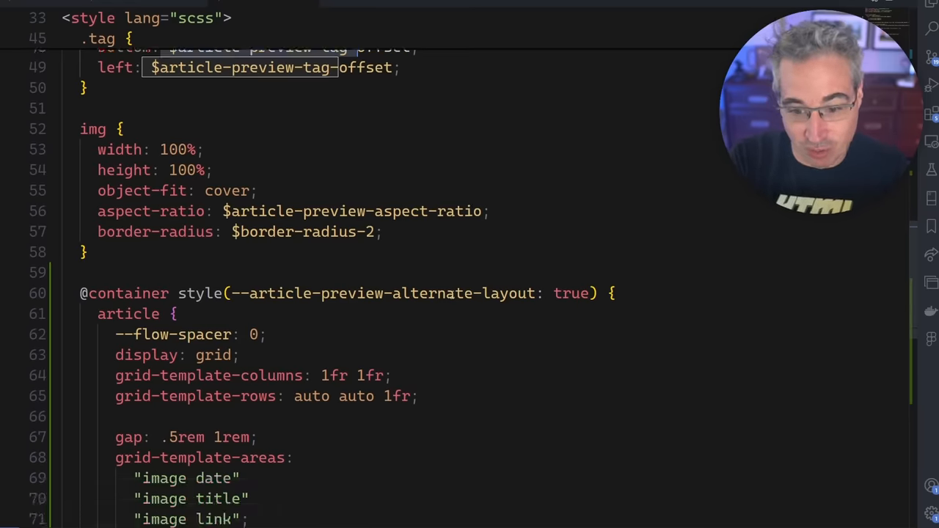
pyautogui.scroll(-3)
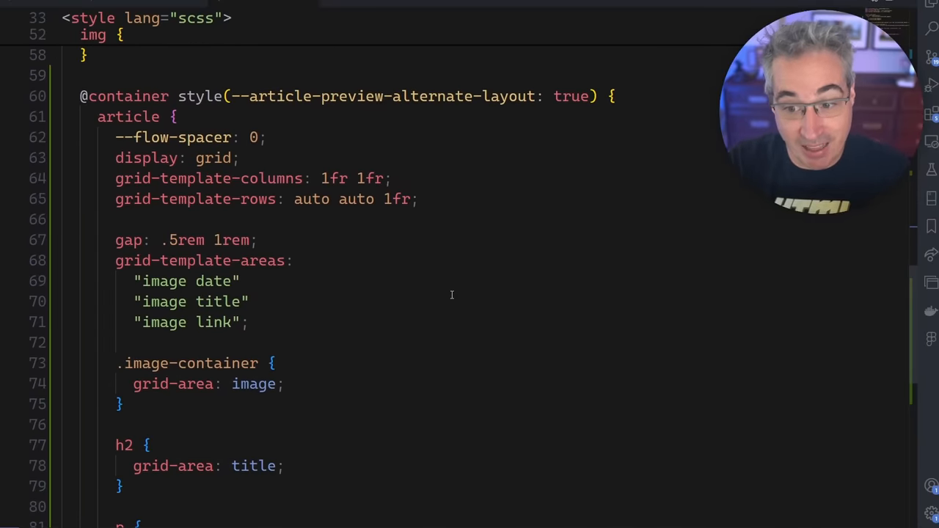